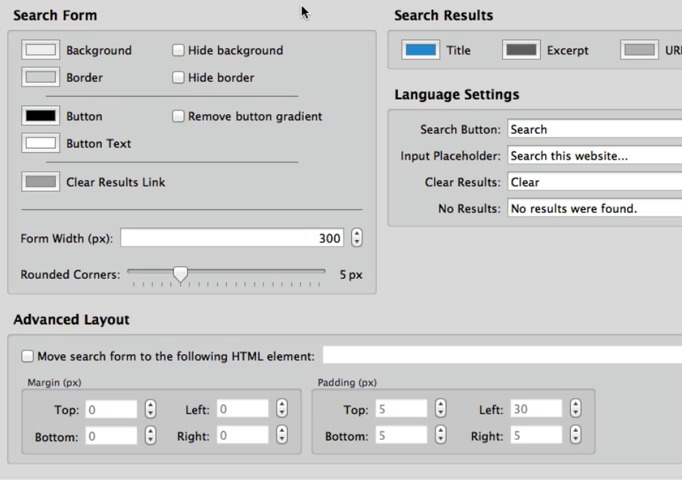
{"action": "mouse_move", "coordinate": [112, 36]}
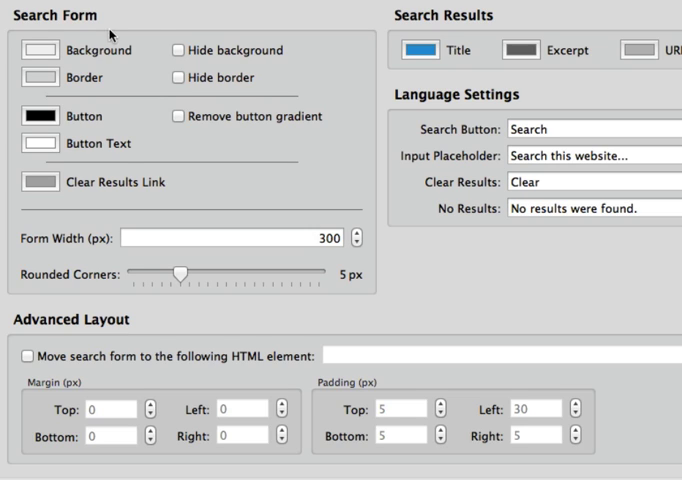
{"action": "mouse_move", "coordinate": [140, 204]}
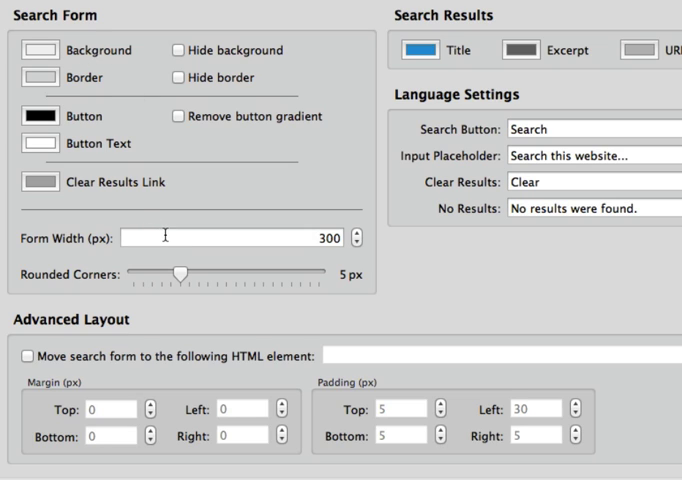
{"action": "mouse_move", "coordinate": [186, 278]}
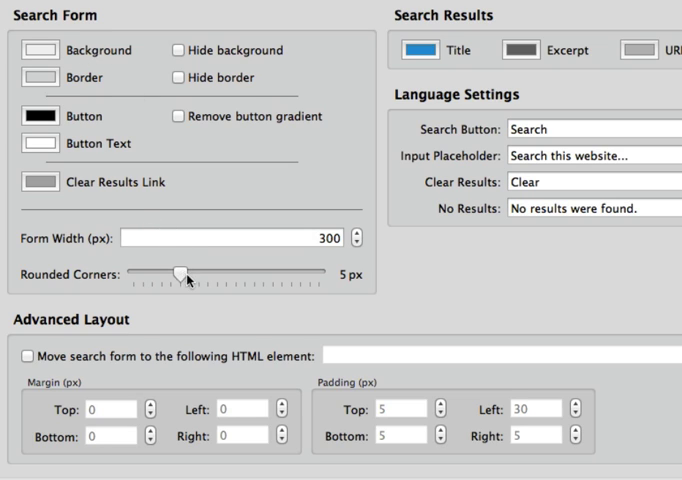
{"action": "mouse_move", "coordinate": [356, 160]}
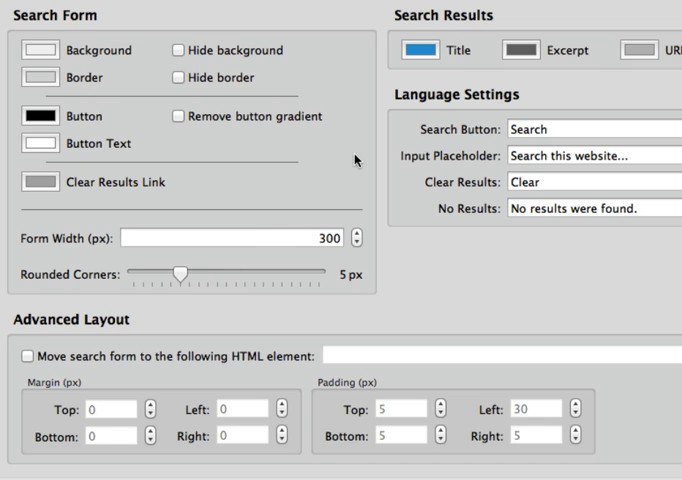
{"action": "mouse_move", "coordinate": [428, 64]}
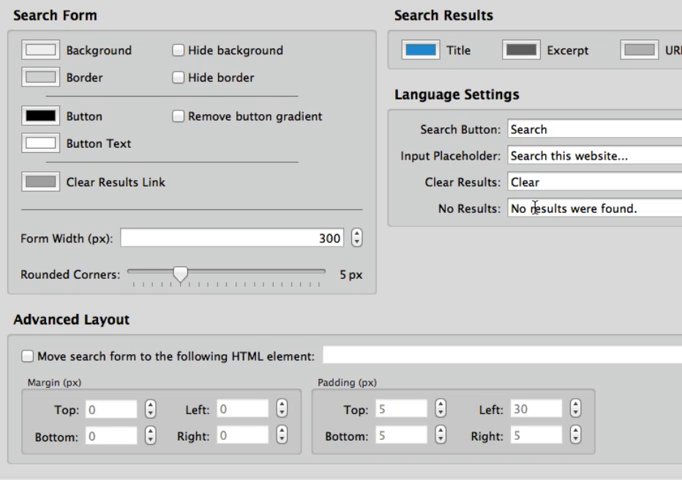
{"action": "mouse_move", "coordinate": [440, 316]}
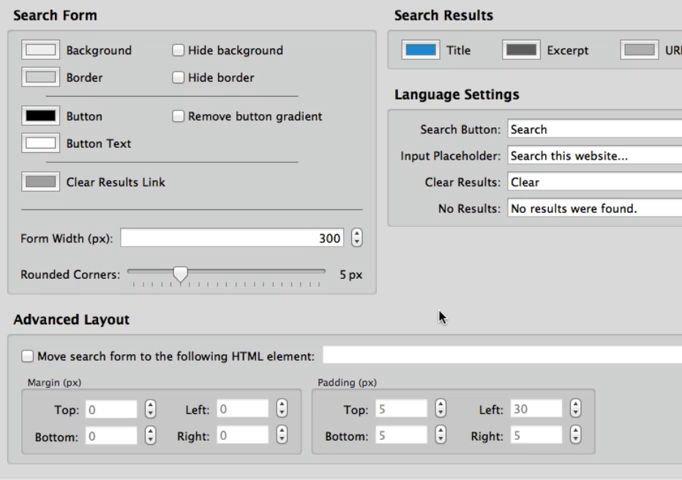
{"action": "mouse_move", "coordinate": [352, 320]}
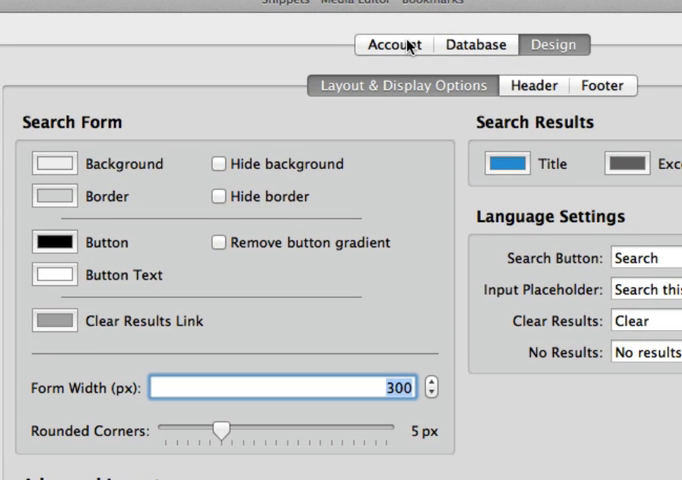
Review the RapidSearch Pro Account settings with the filled-in username and password fields
{"action": "left_click", "coordinate": [394, 44]}
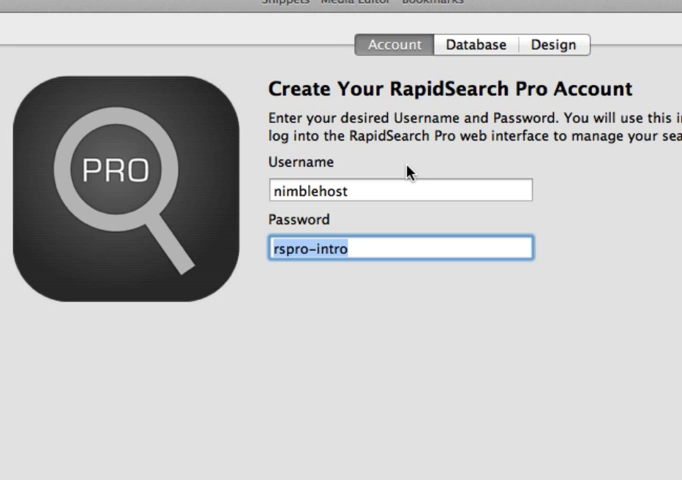
{"action": "left_click", "coordinate": [400, 190]}
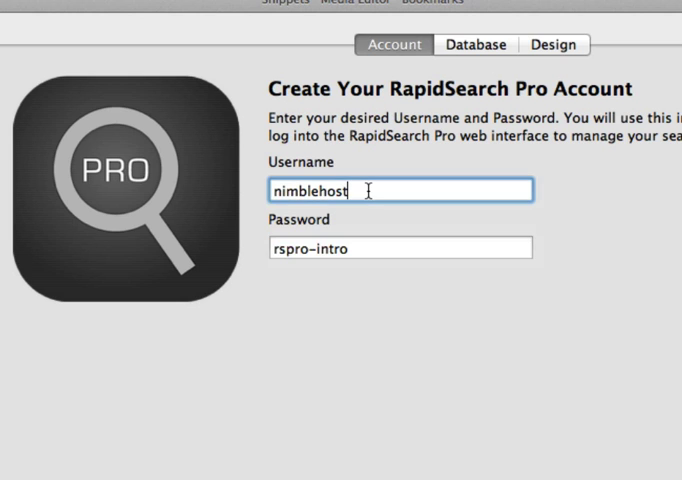
{"action": "left_click", "coordinate": [324, 248]}
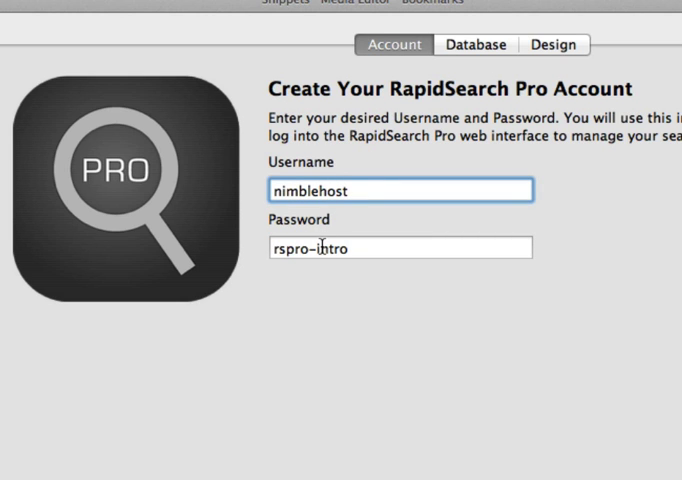
{"action": "mouse_move", "coordinate": [378, 168]}
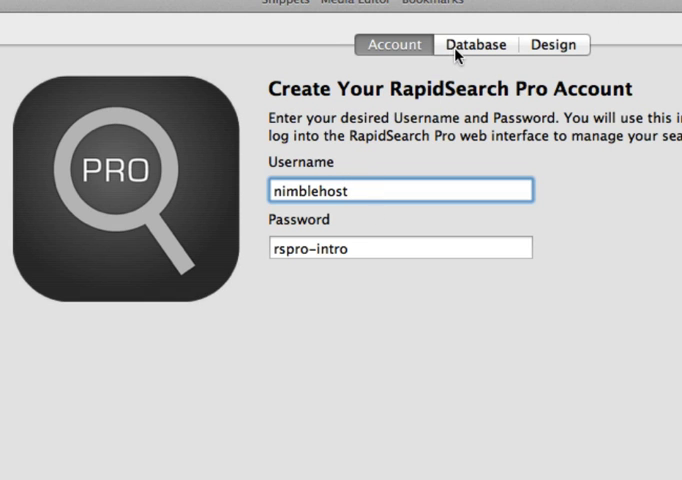
Show the Database settings with MySQL host, port, username, password and database name
{"action": "left_click", "coordinate": [476, 44]}
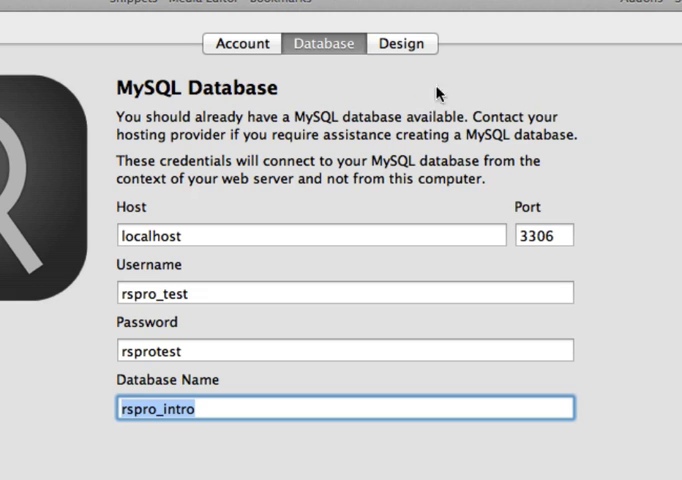
{"action": "mouse_move", "coordinate": [560, 104]}
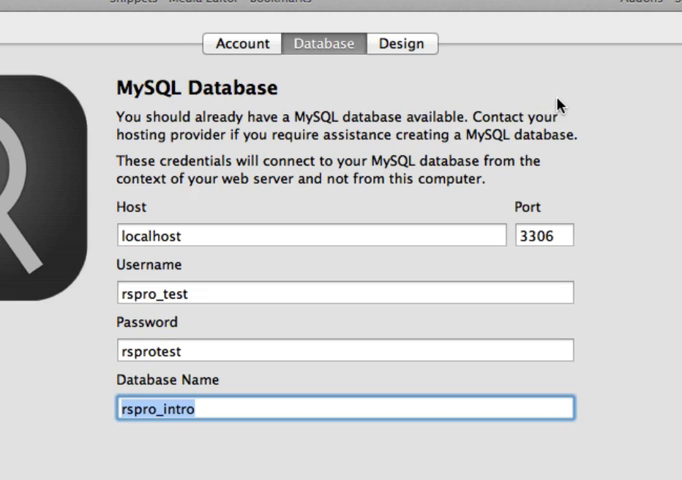
{"action": "mouse_move", "coordinate": [590, 104]}
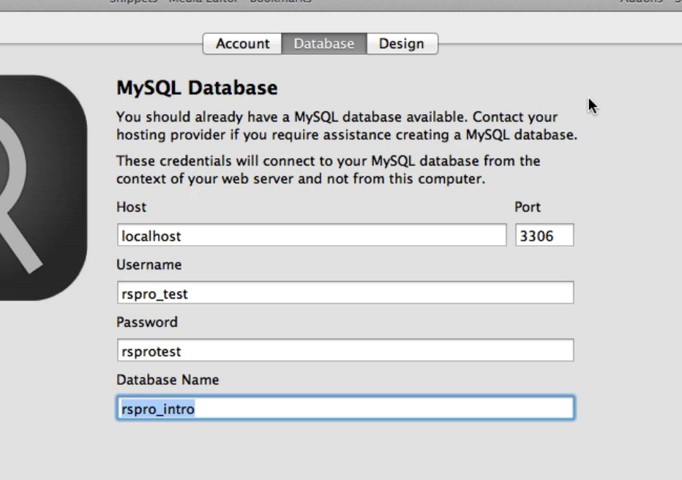
{"action": "mouse_move", "coordinate": [294, 150]}
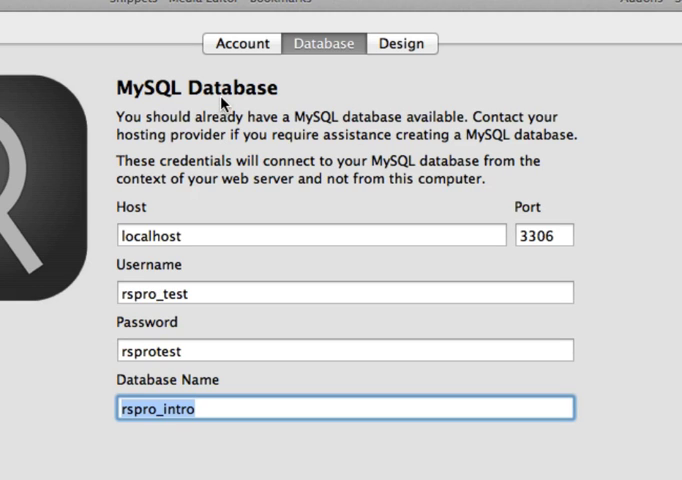
{"action": "mouse_move", "coordinate": [194, 232]}
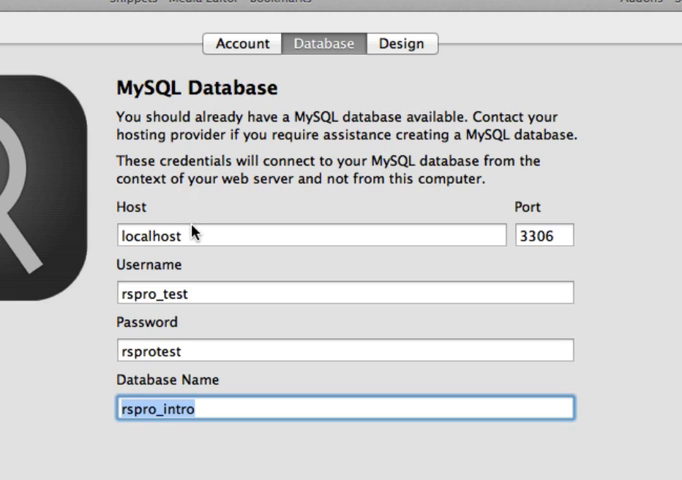
{"action": "mouse_move", "coordinate": [162, 236]}
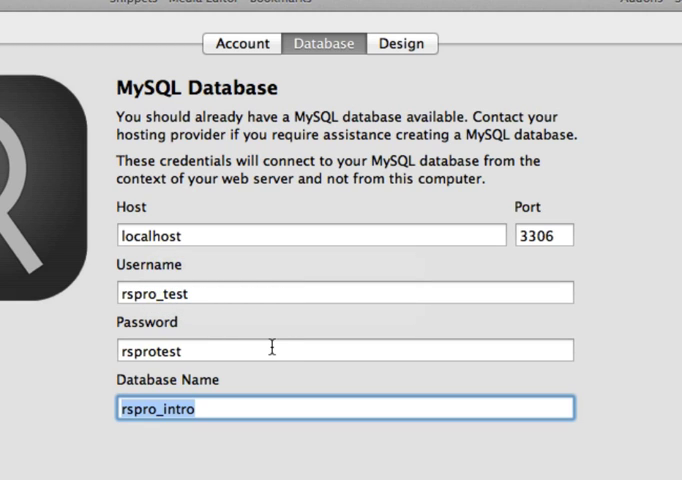
{"action": "mouse_move", "coordinate": [230, 402]}
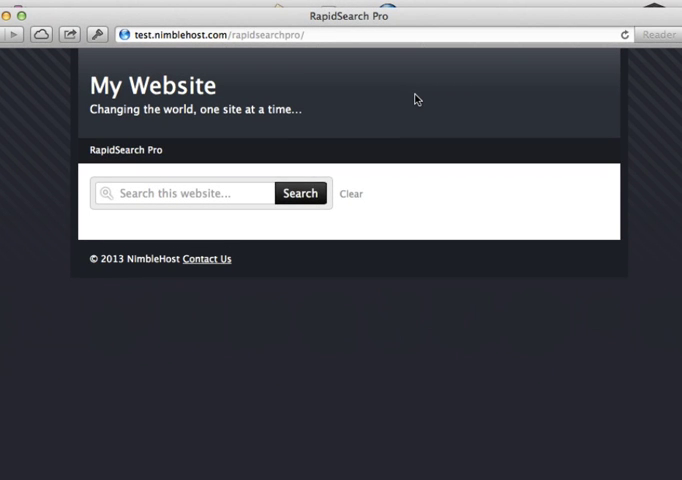
{"action": "mouse_move", "coordinate": [352, 120]}
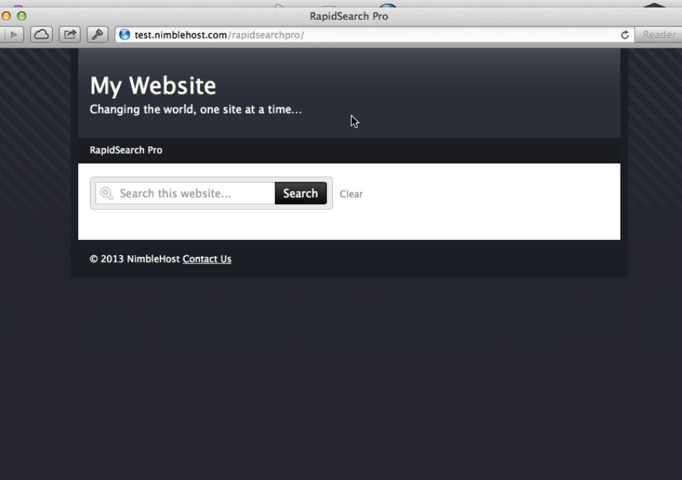
{"action": "mouse_move", "coordinate": [284, 156]}
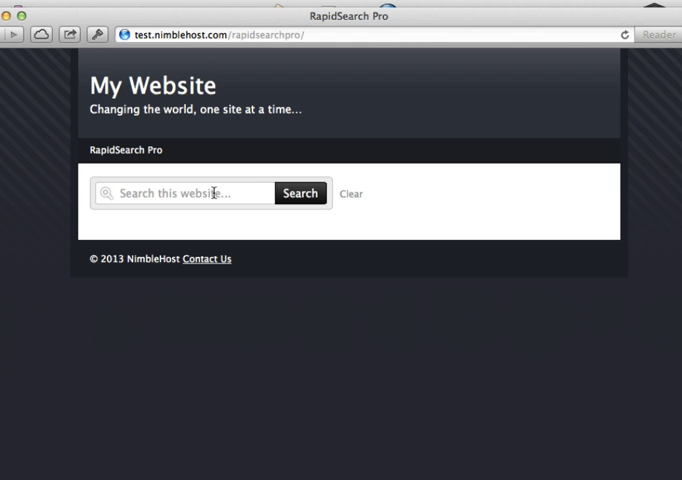
Search the published site for "test", which returns 'No results were found.'
{"action": "type", "text": "t"}
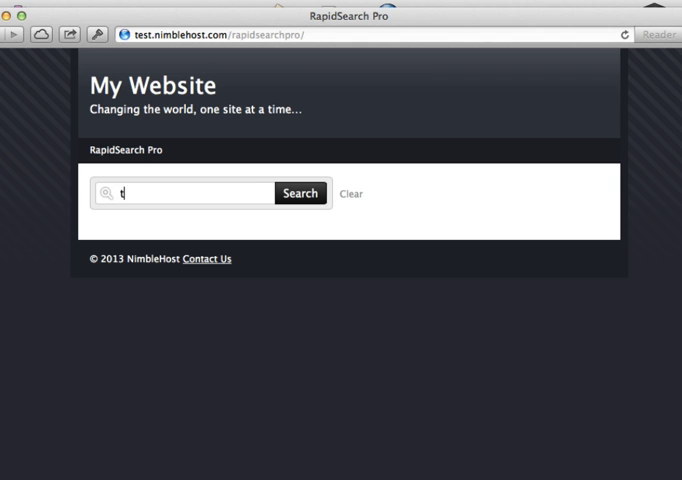
{"action": "type", "text": "est"}
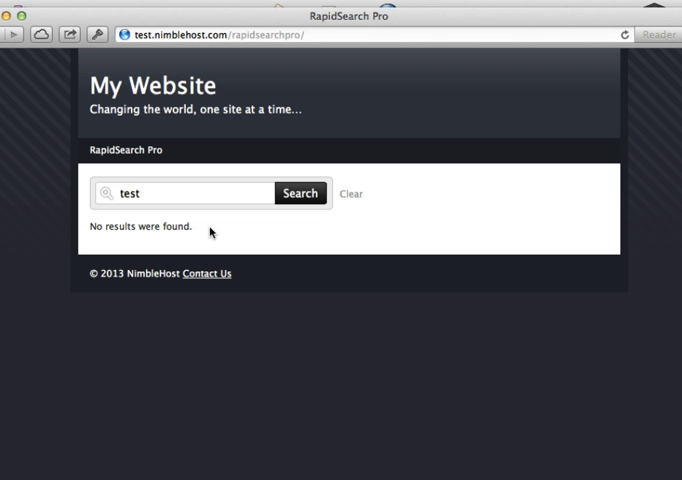
{"action": "mouse_move", "coordinate": [224, 176]}
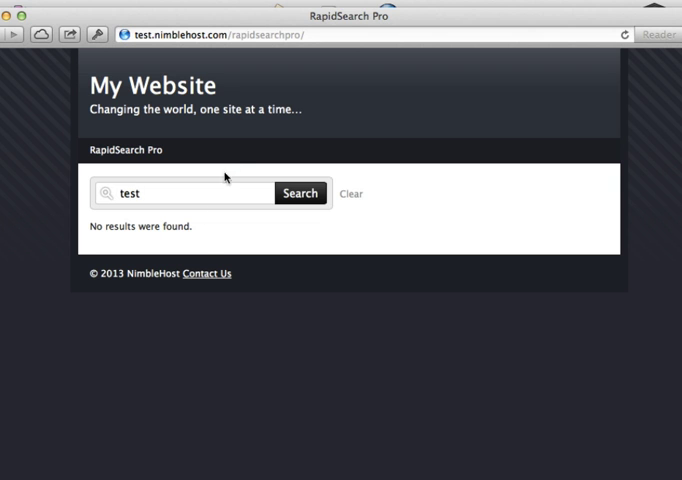
{"action": "mouse_move", "coordinate": [338, 36]}
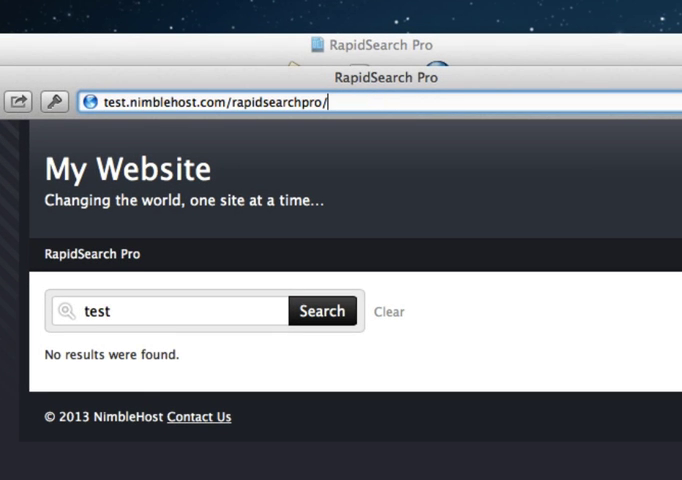
{"action": "mouse_move", "coordinate": [344, 102]}
{"action": "type", "text": "files/index.php/"}
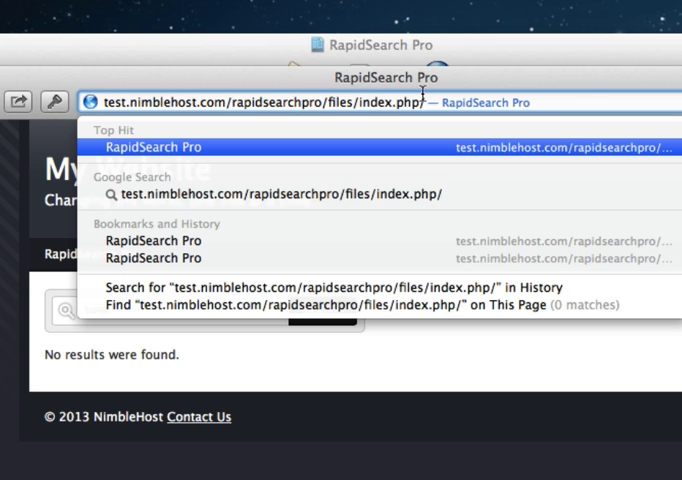
{"action": "mouse_move", "coordinate": [422, 100]}
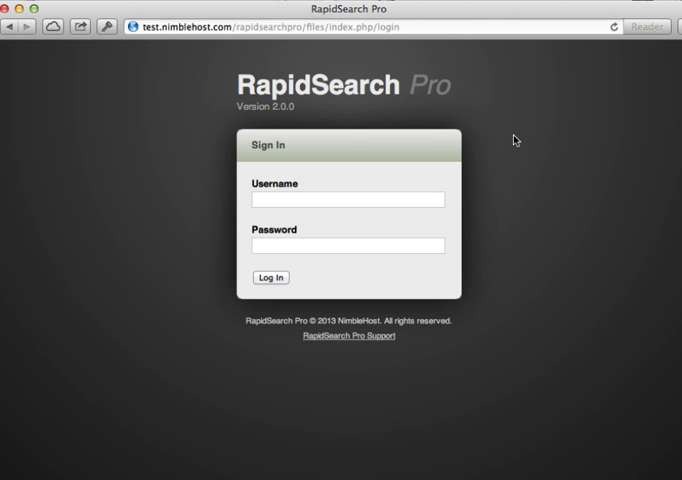
Enter the username nimblehost on the Sign In page and move to the password field
{"action": "type", "text": "n"}
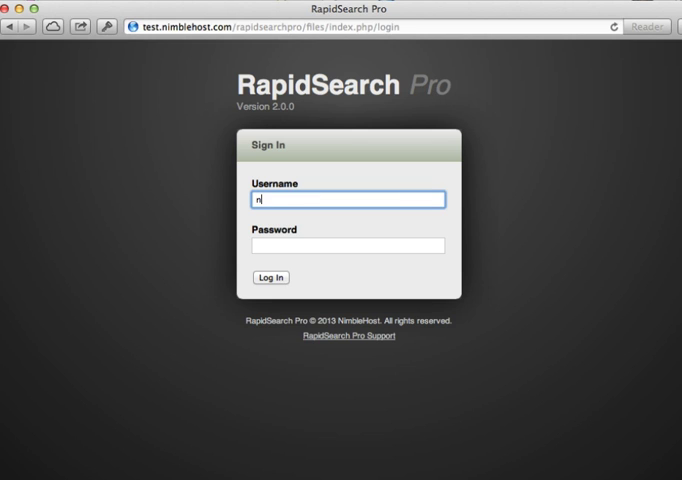
{"action": "type", "text": "imblehost"}
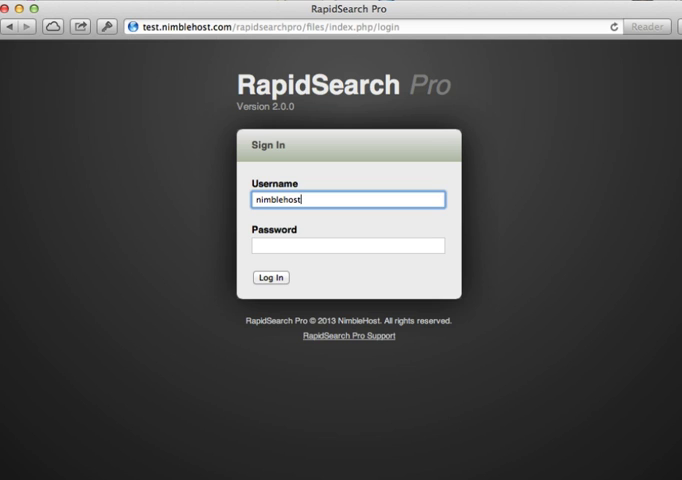
{"action": "left_click", "coordinate": [348, 244]}
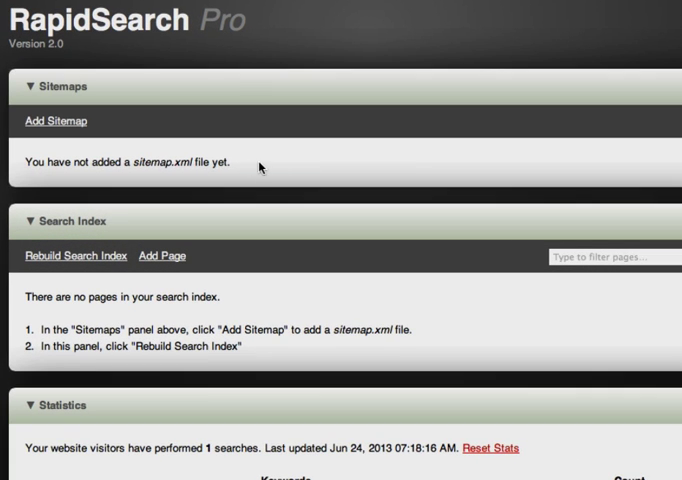
{"action": "mouse_move", "coordinate": [212, 176]}
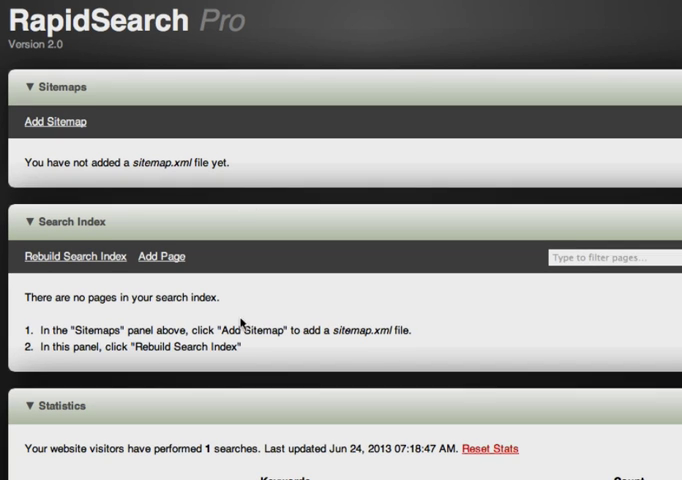
{"action": "scroll", "scroll_direction": "down", "scroll_amount": 3}
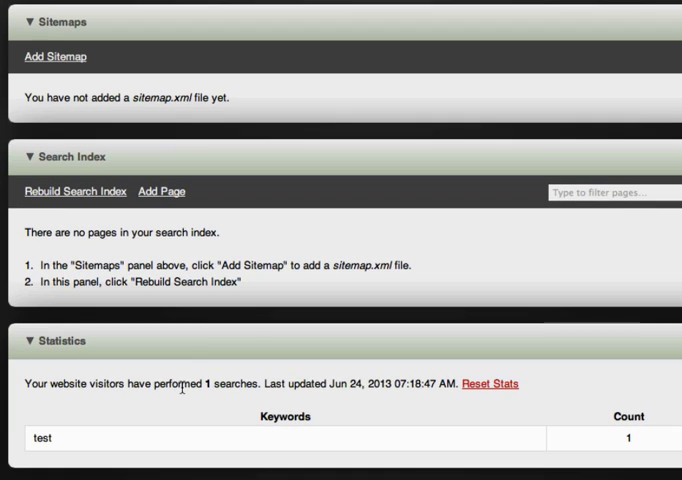
{"action": "scroll", "scroll_direction": "up", "scroll_amount": 3}
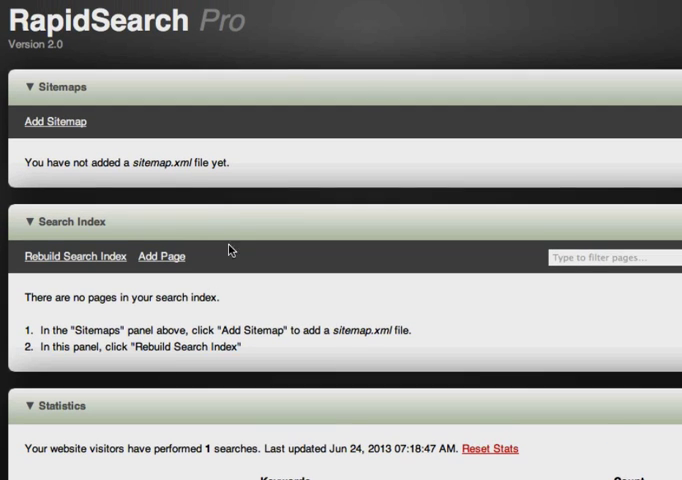
{"action": "mouse_move", "coordinate": [56, 120]}
{"action": "type", "text": "h"}
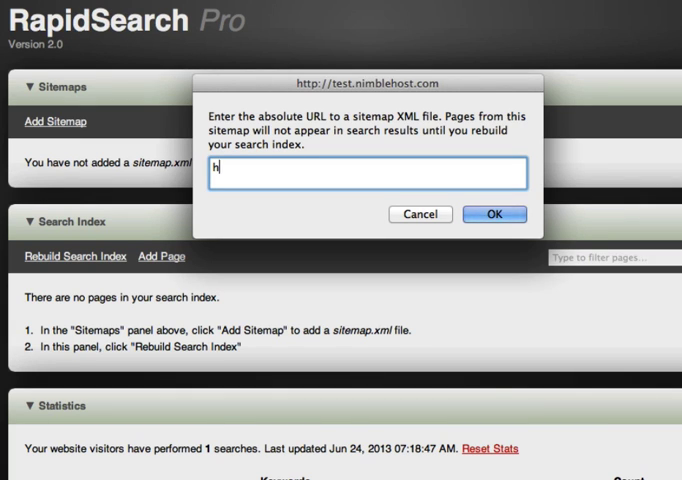
{"action": "type", "text": "ttp://www.nimblehost.com"}
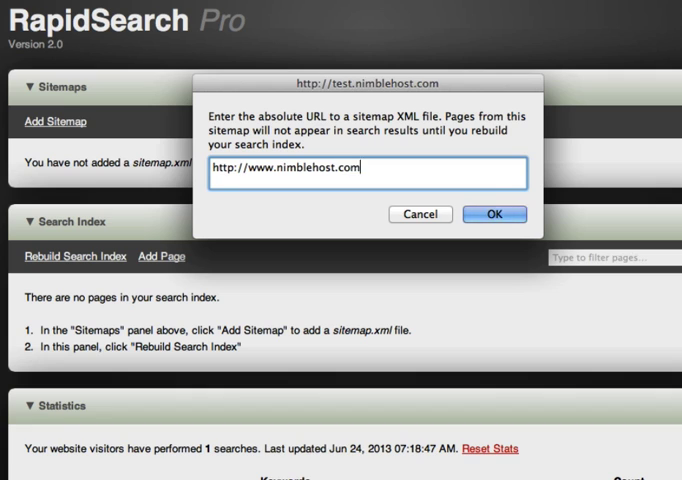
{"action": "type", "text": "/si"}
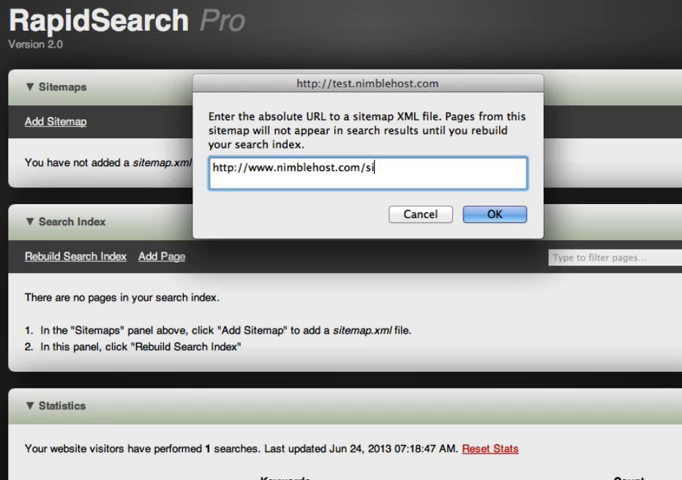
{"action": "type", "text": "temap.x"}
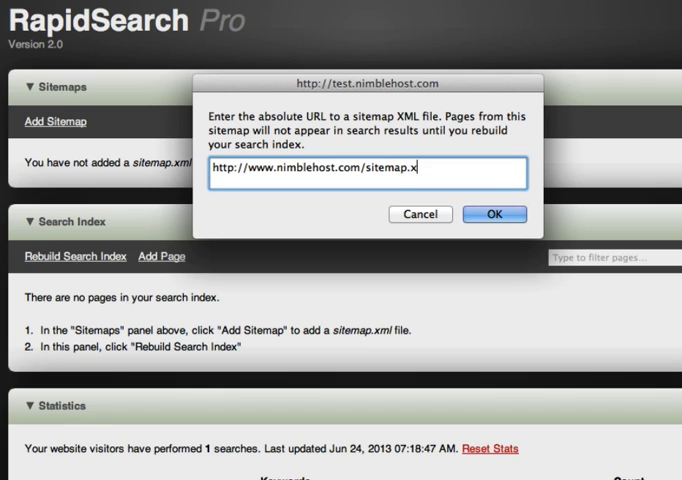
{"action": "left_click", "coordinate": [420, 214]}
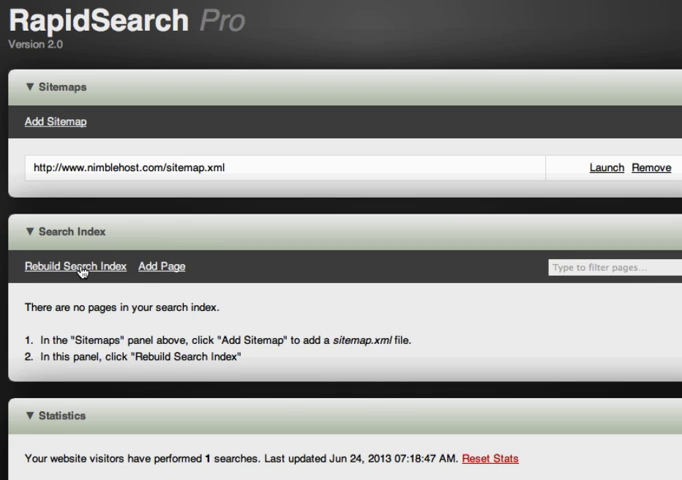
{"action": "left_click", "coordinate": [76, 266]}
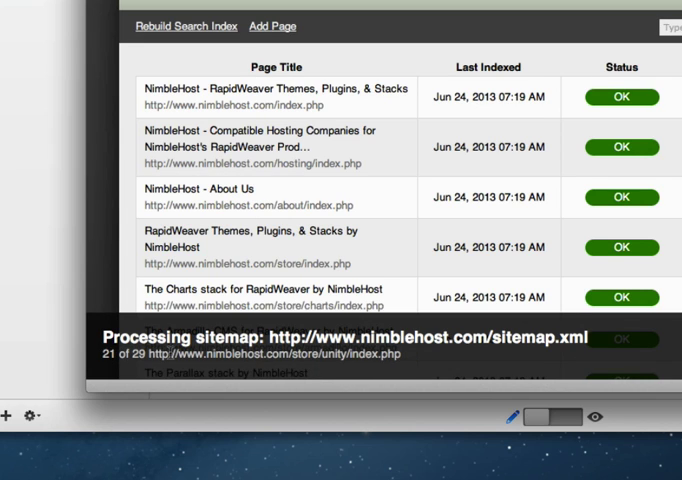
Let the rebuild finish and acknowledge the 'rebuilt successfully' alert, listing NimbleHost pages as OK
{"action": "scroll", "scroll_direction": "down", "scroll_amount": 3}
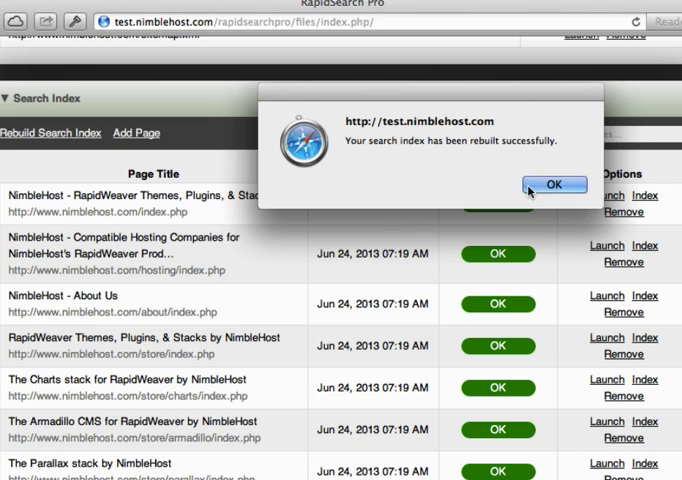
{"action": "left_click", "coordinate": [554, 184]}
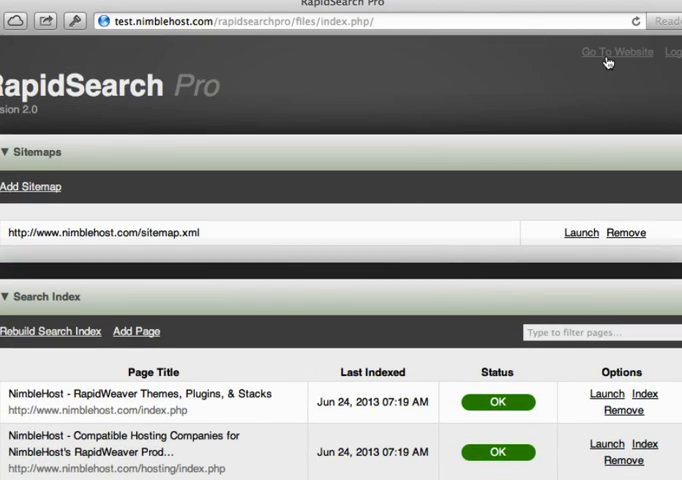
Go to the public website and search for "charts", reviewing the NimbleHost page results
{"action": "left_click", "coordinate": [616, 52]}
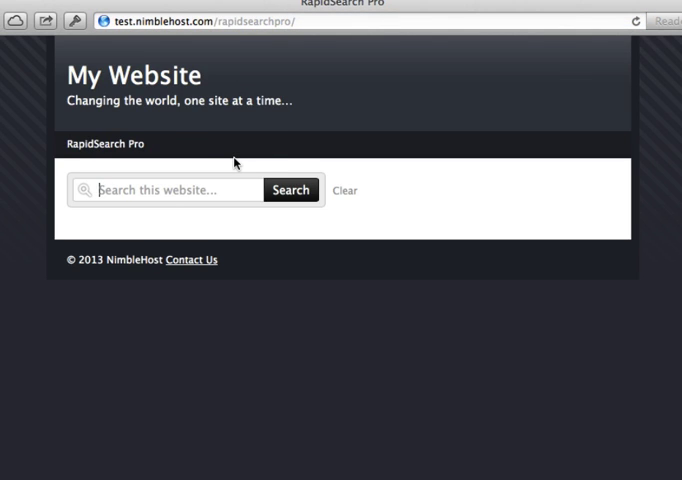
{"action": "type", "text": "charts"}
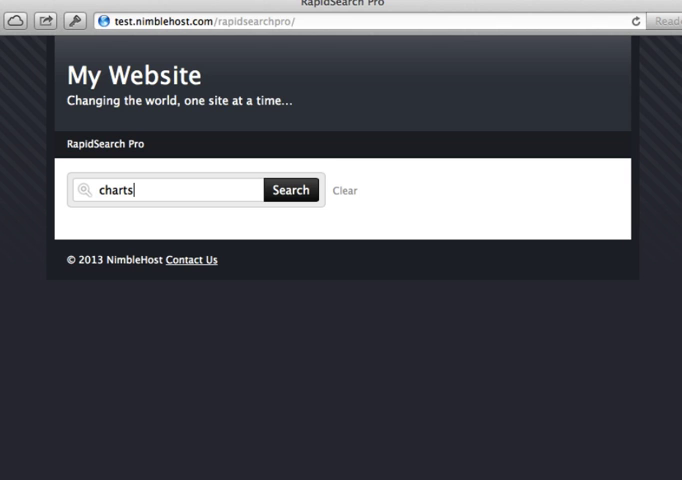
{"action": "left_click", "coordinate": [292, 190]}
{"action": "type", "text": "rapidweaver themes"}
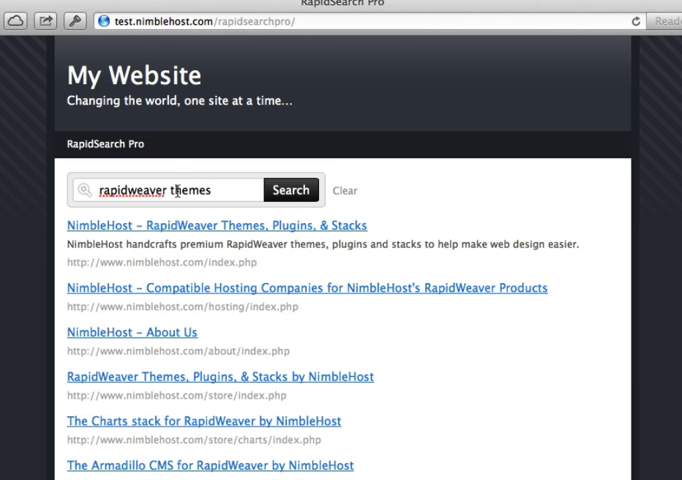
{"action": "scroll", "scroll_direction": "down", "scroll_amount": 3}
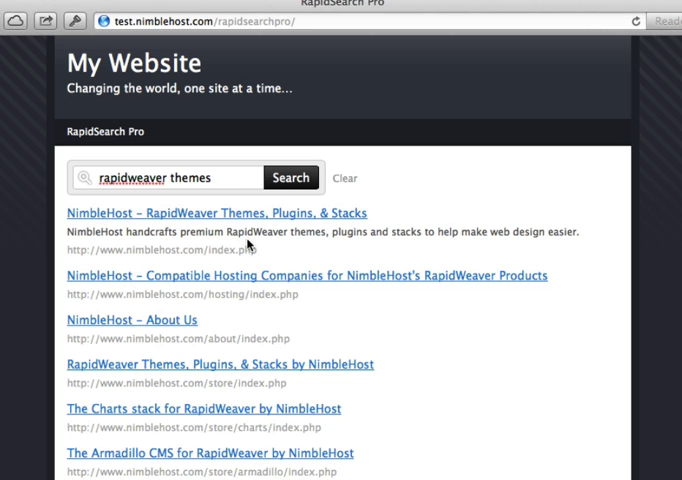
{"action": "scroll", "scroll_direction": "down", "scroll_amount": 3}
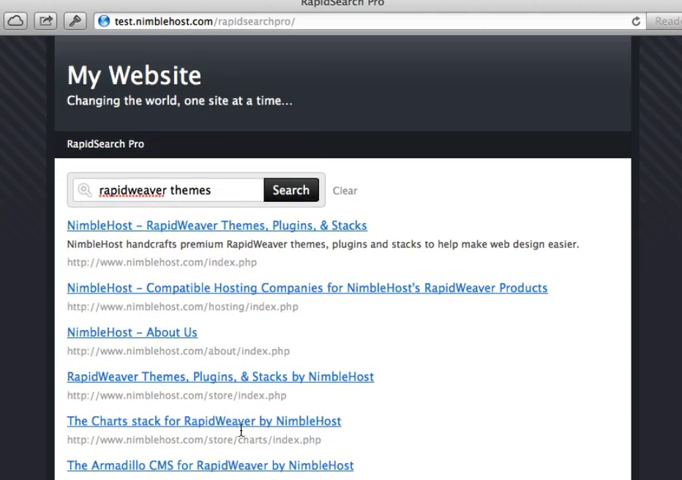
{"action": "mouse_move", "coordinate": [234, 328]}
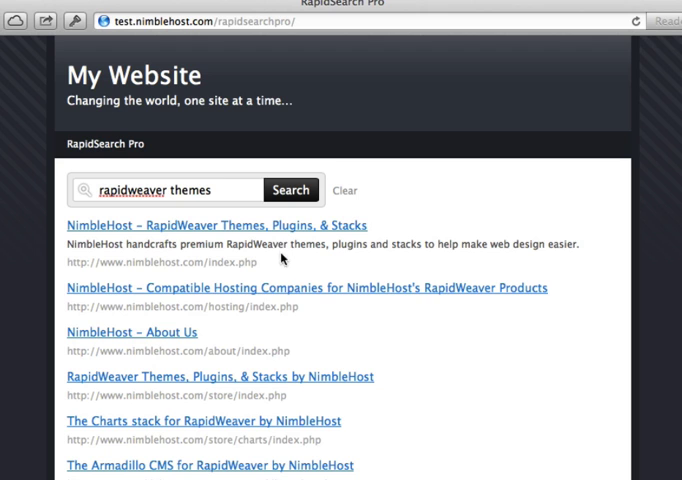
{"action": "mouse_move", "coordinate": [312, 300]}
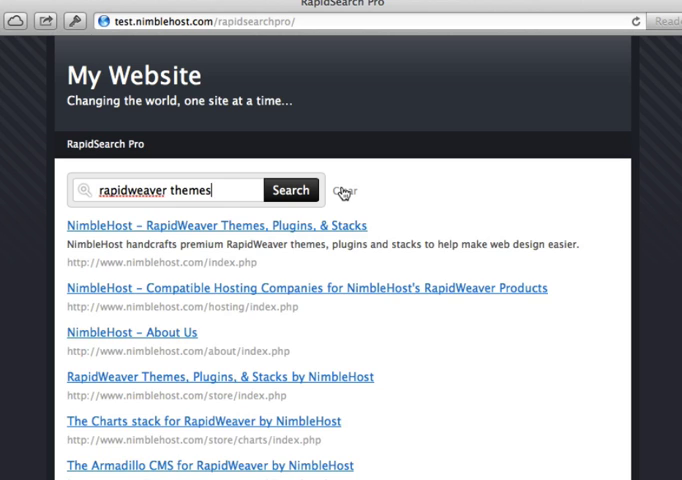
Append files/index.php/login to the address and view the Statistics panel listing 3 searches
{"action": "left_click", "coordinate": [344, 192]}
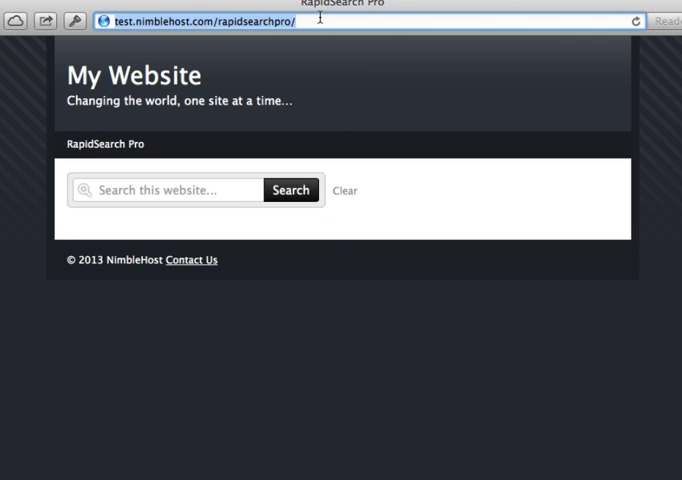
{"action": "type", "text": "files/index.php/login"}
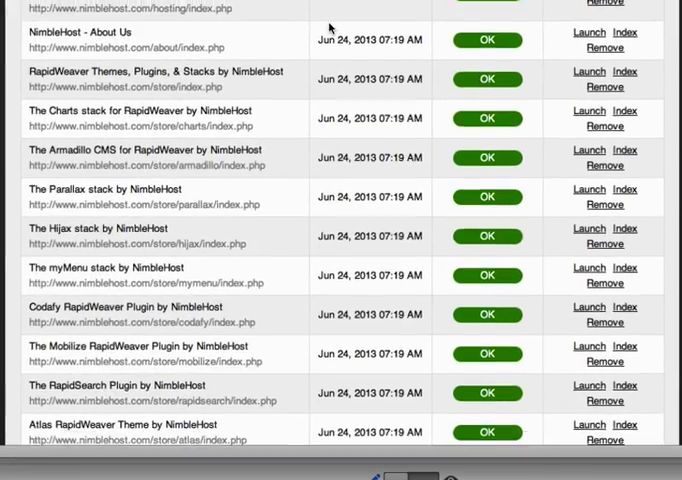
{"action": "scroll", "scroll_direction": "down", "scroll_amount": 3}
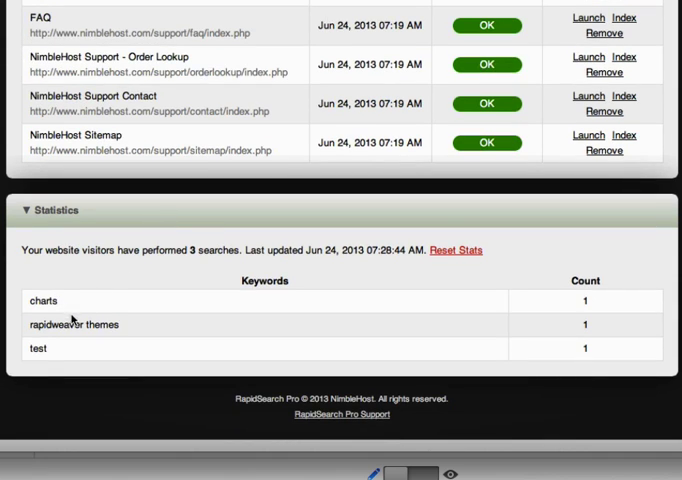
{"action": "scroll", "scroll_direction": "down", "scroll_amount": 3}
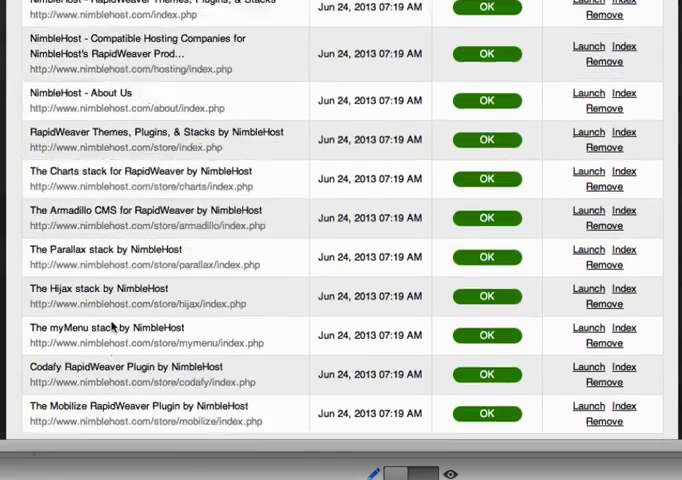